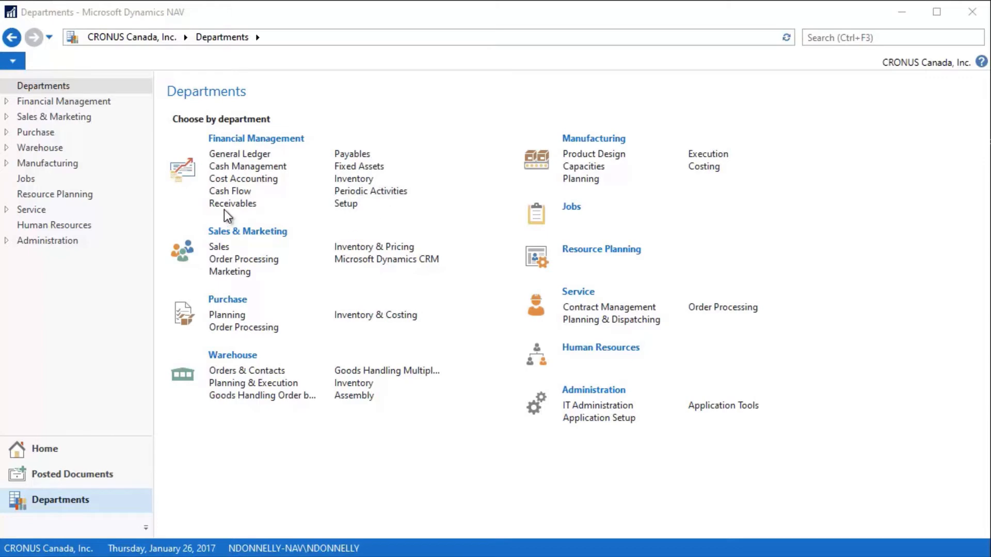
- Open the Aged Accounts Receivable report under Receivables, aged 6/14/2020, filtered to customer 20000
click(233, 204)
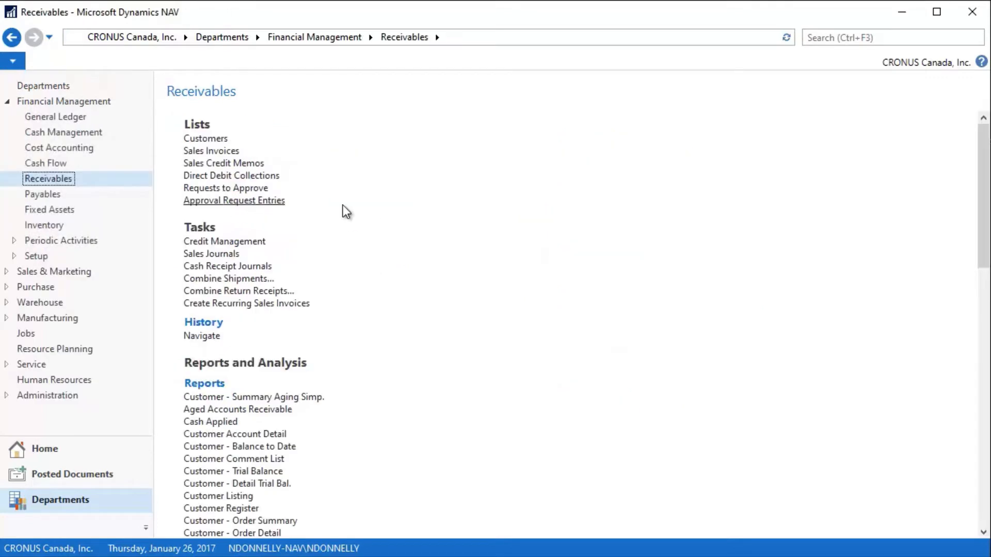
mouse_move(255, 414)
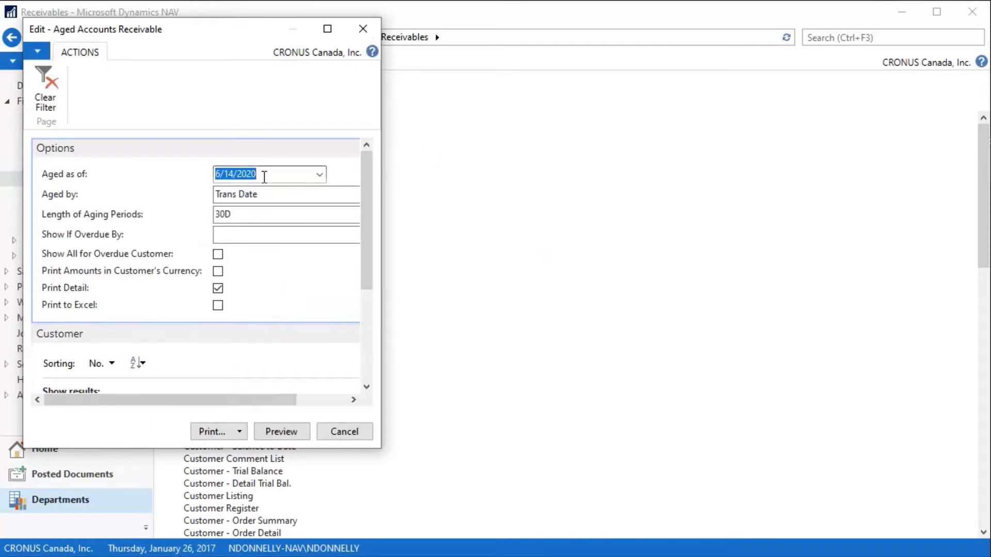
scroll(down, 3)
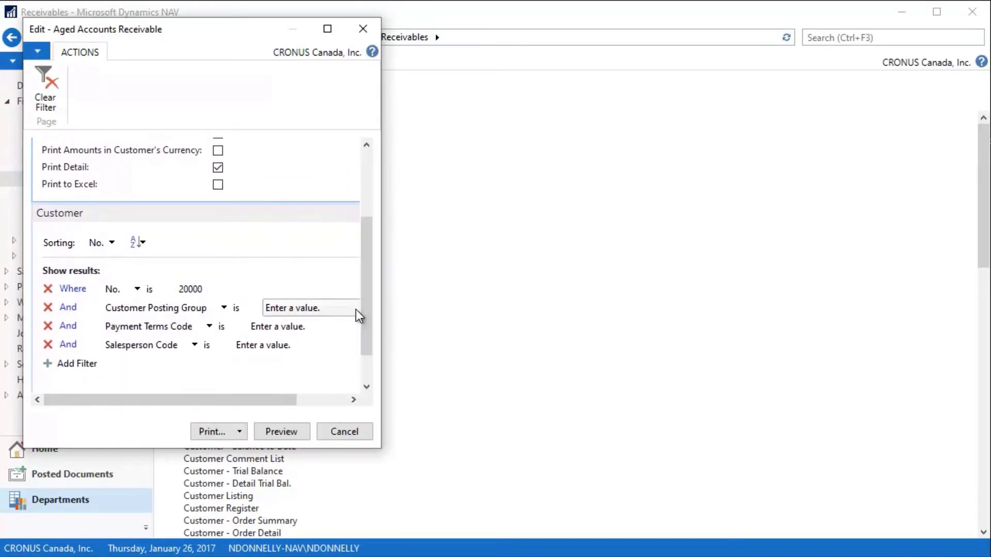
click(232, 288)
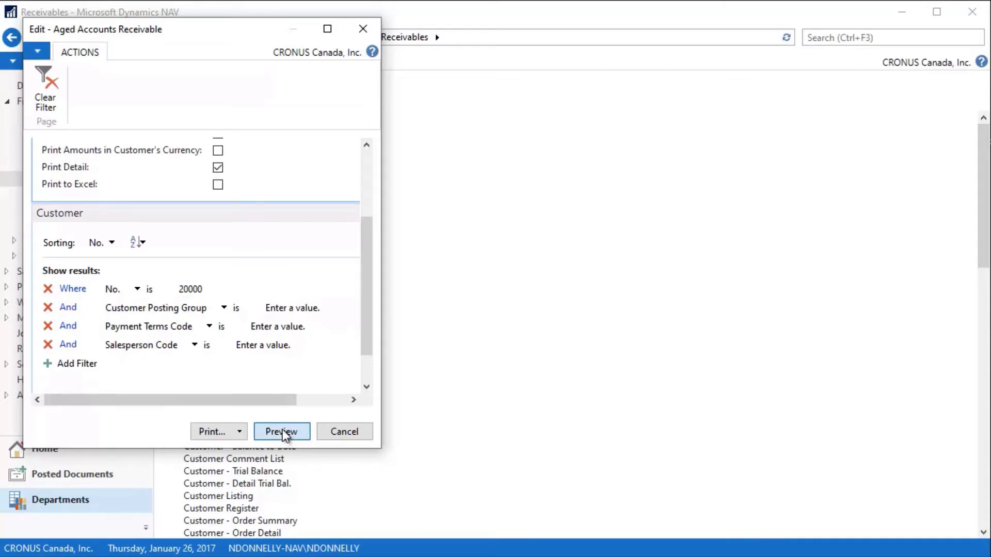
- Preview the aged receivables report showing 71,145.23 due for customer 20000, then close it
click(281, 432)
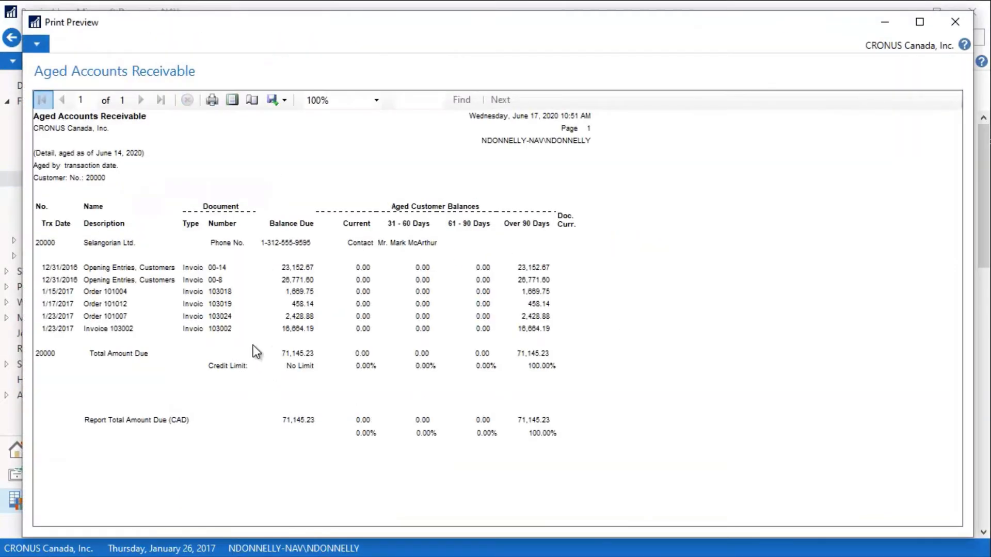
mouse_move(403, 277)
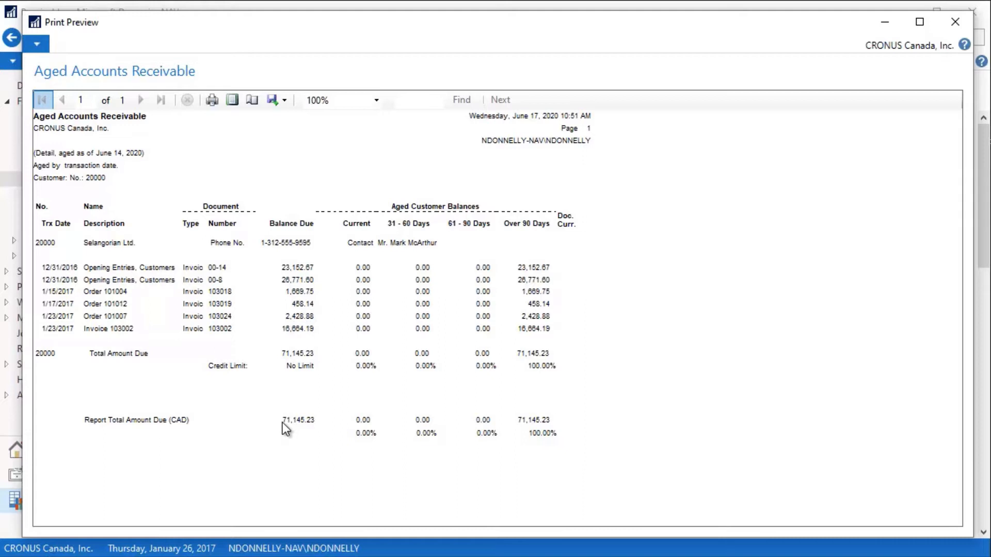
mouse_move(299, 431)
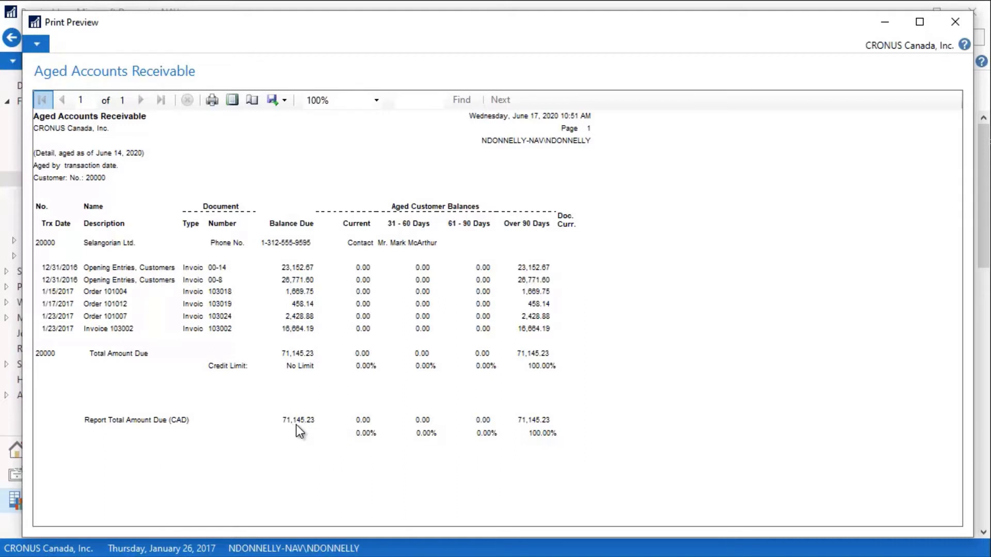
mouse_move(312, 437)
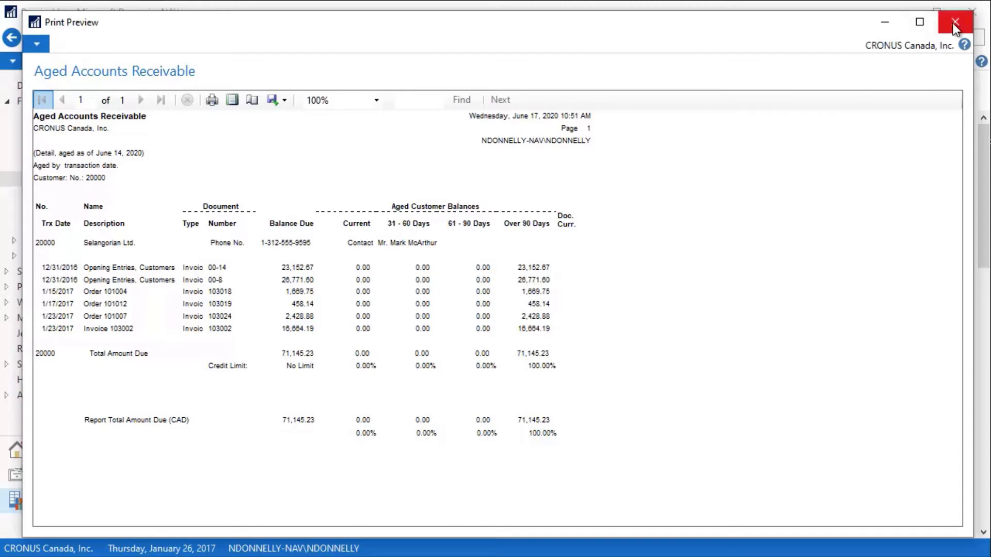
click(955, 22)
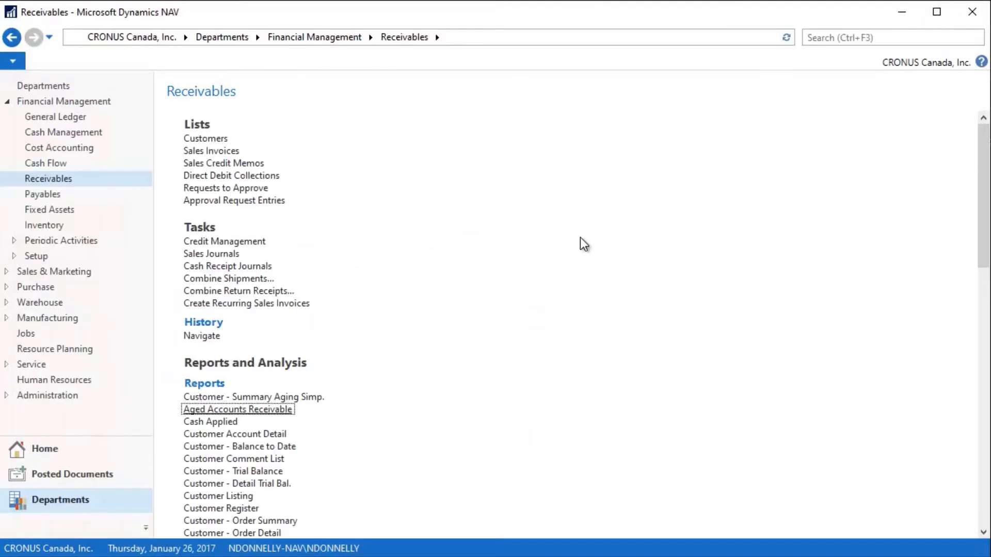
mouse_move(228, 266)
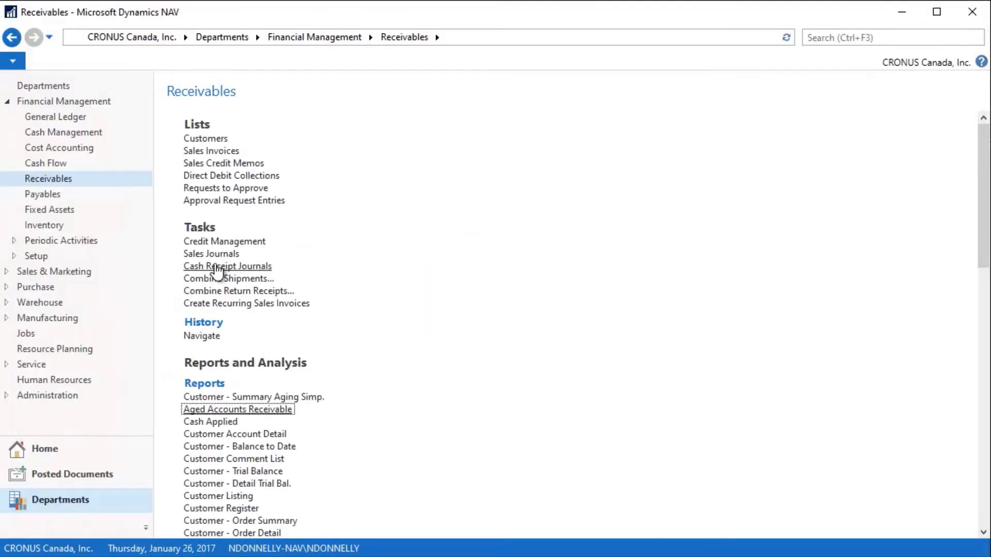
- In Cash Receipt Journals, enter a Payment line for customer 20000 (Selangorian Ltd.), amount -4,556.77
click(227, 266)
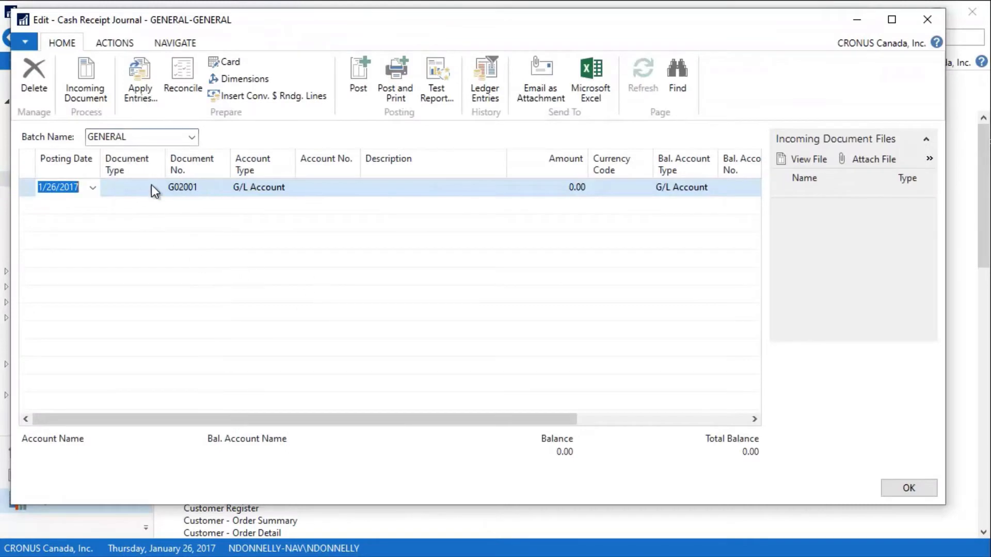
click(157, 188)
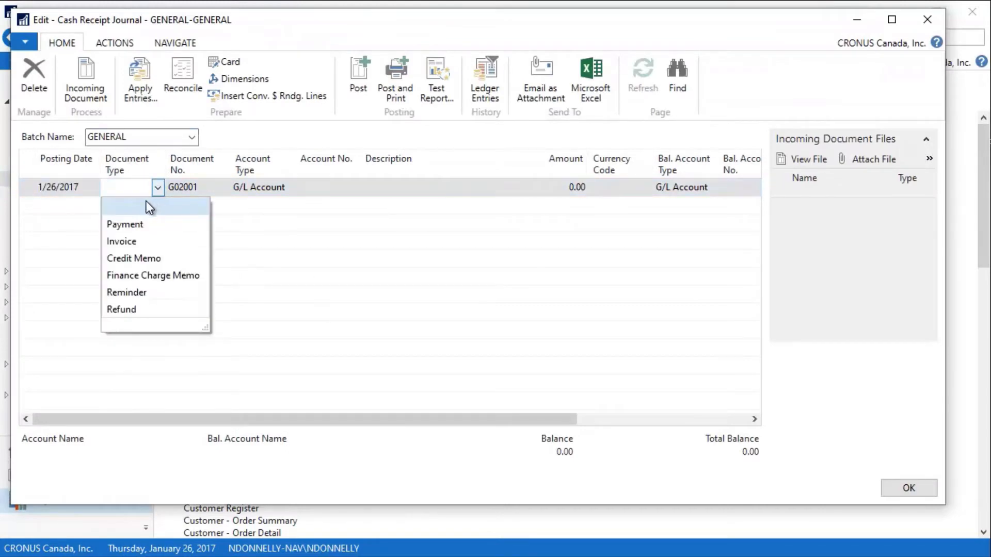
click(124, 224)
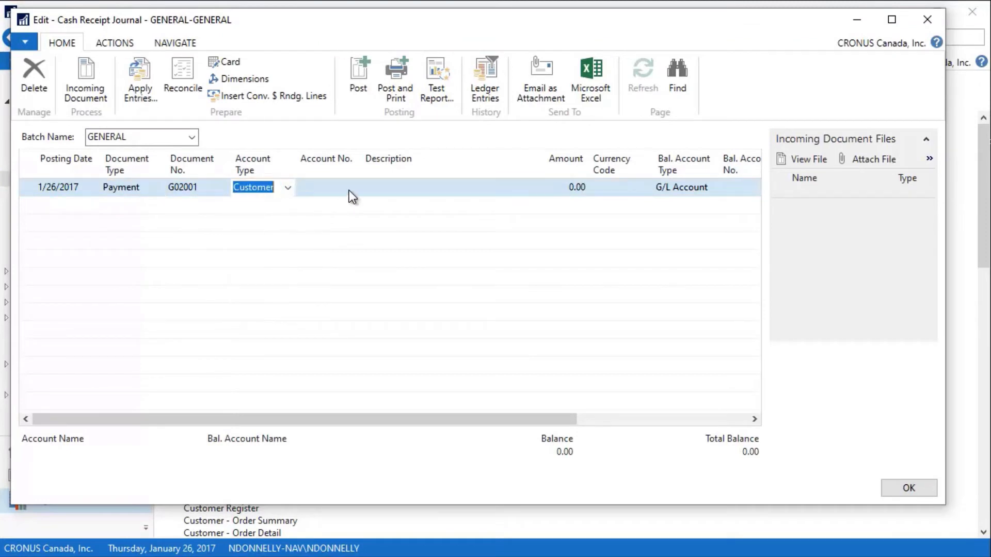
click(325, 187)
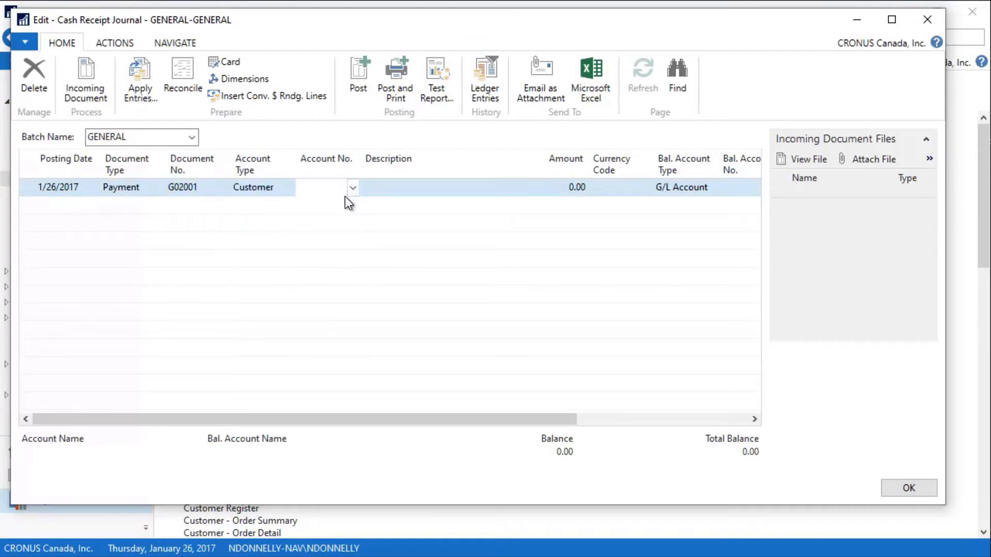
text(200)
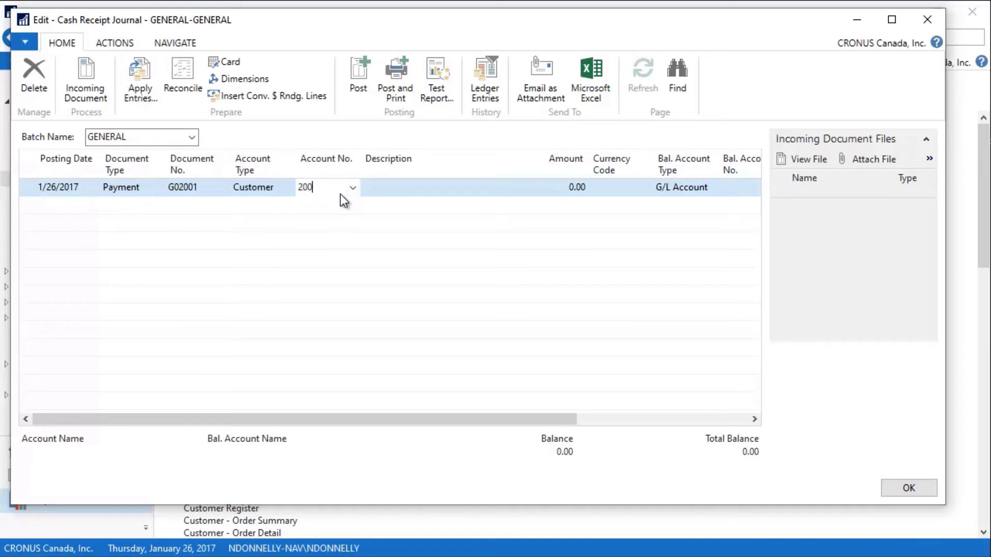
text(0)
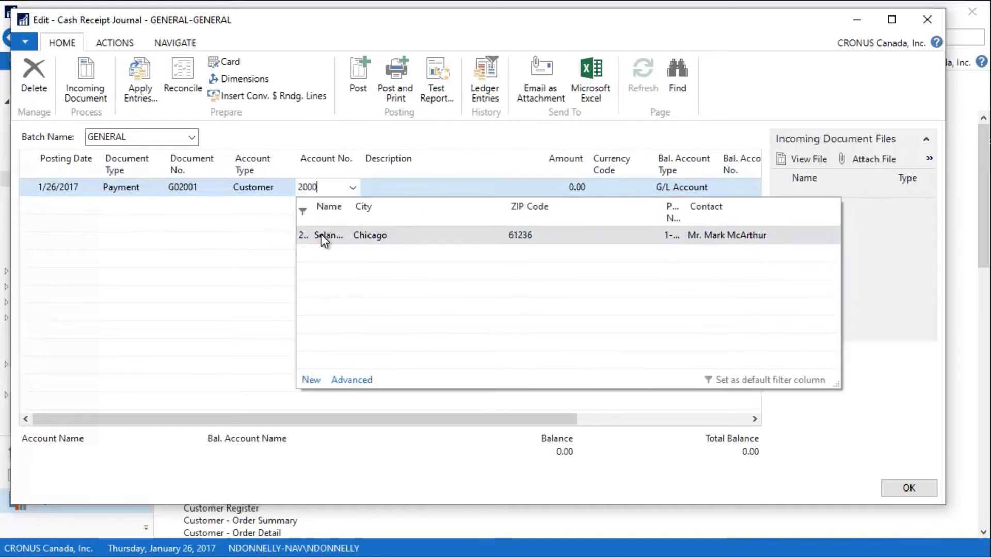
click(326, 236)
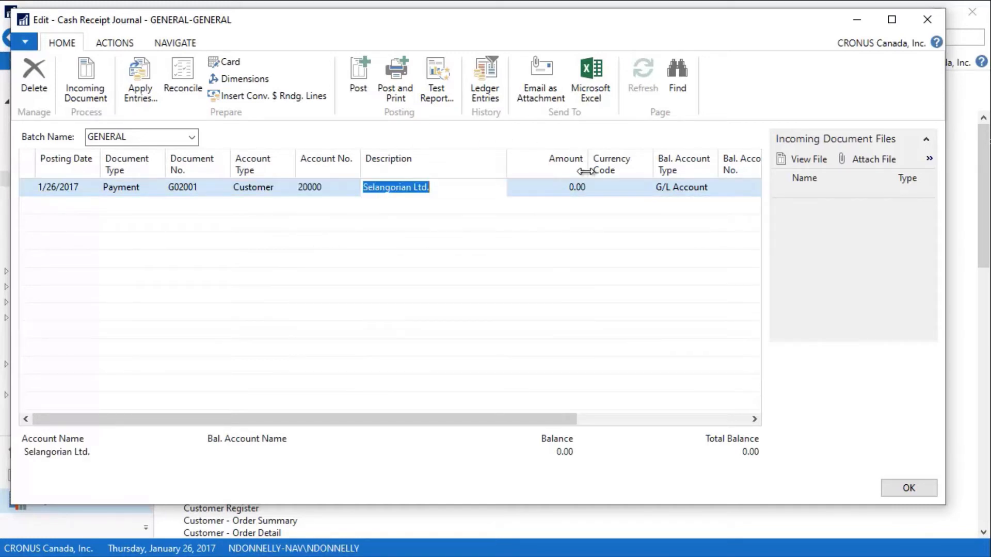
click(566, 187)
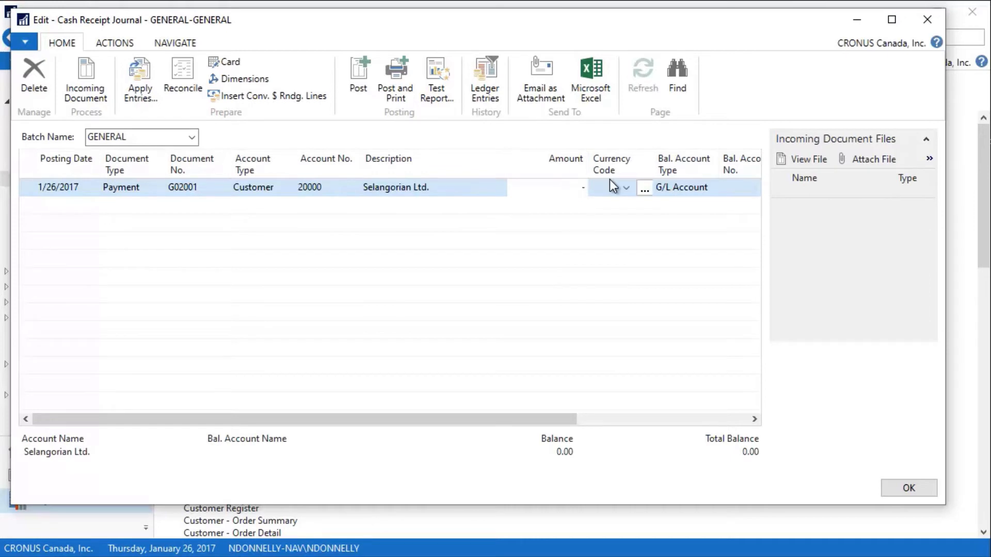
text(-4)
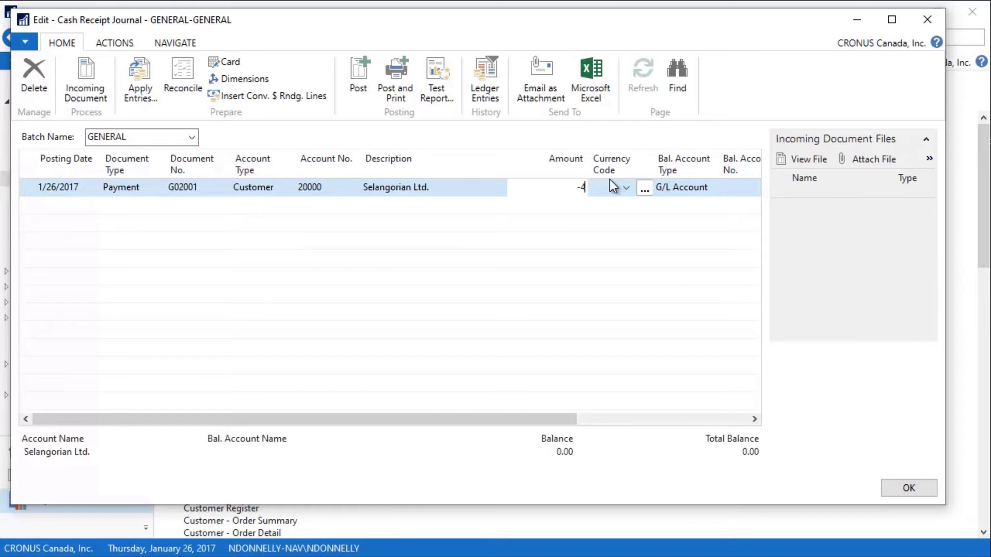
text(556.77)
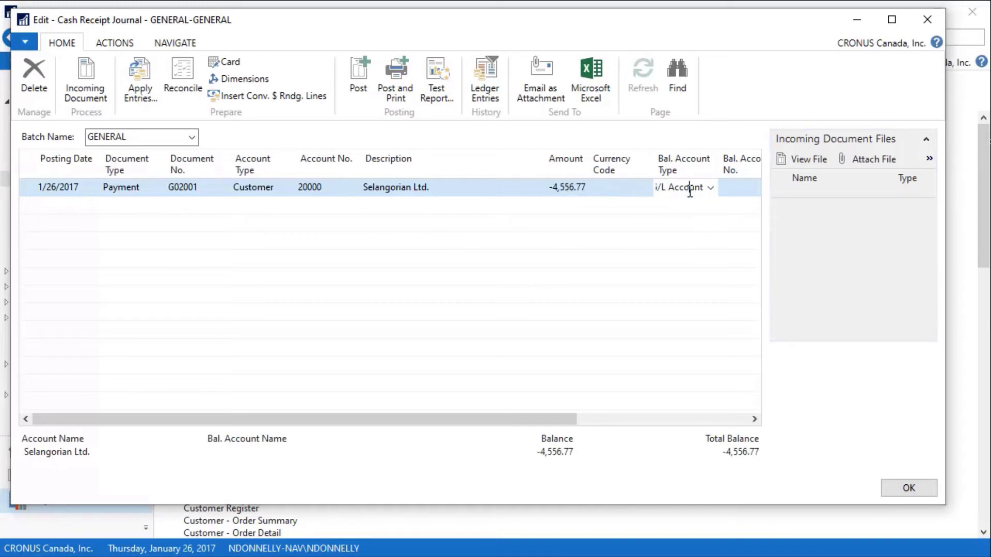
- Set the payment line's balancing account type to Bank Account GIRO
click(709, 187)
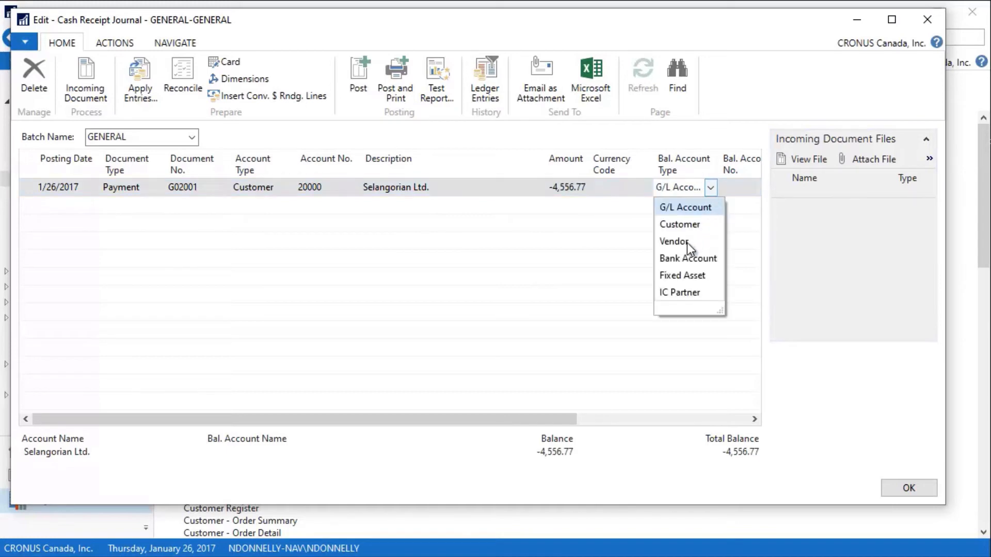
click(686, 258)
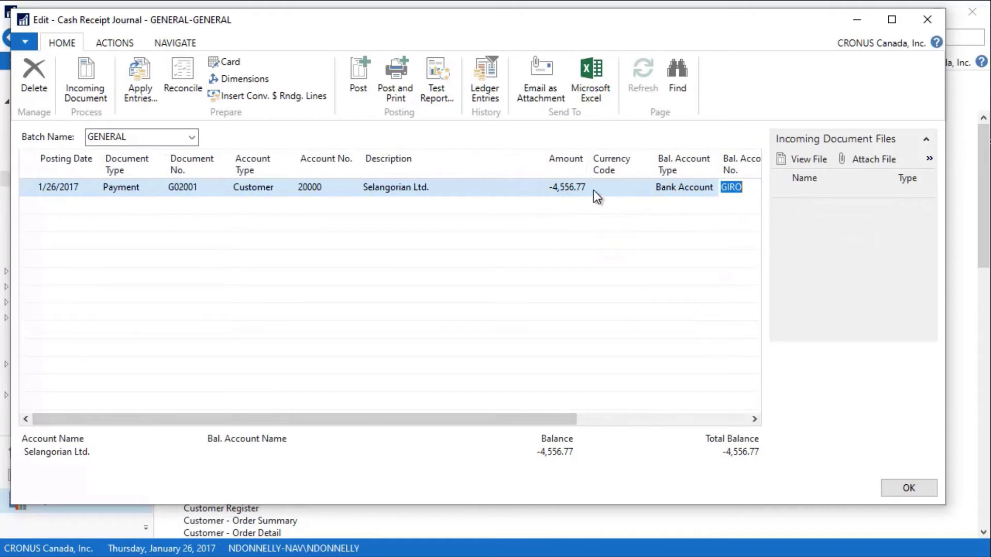
mouse_move(140, 79)
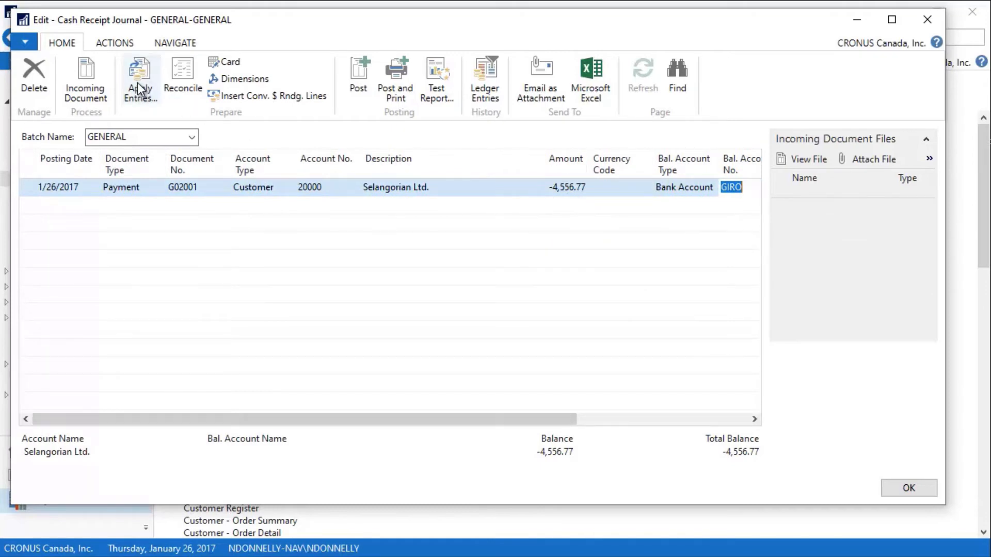
- Apply payment G02001 to invoices 103018, 103019 and 103024 until the balance is 0.00
click(140, 80)
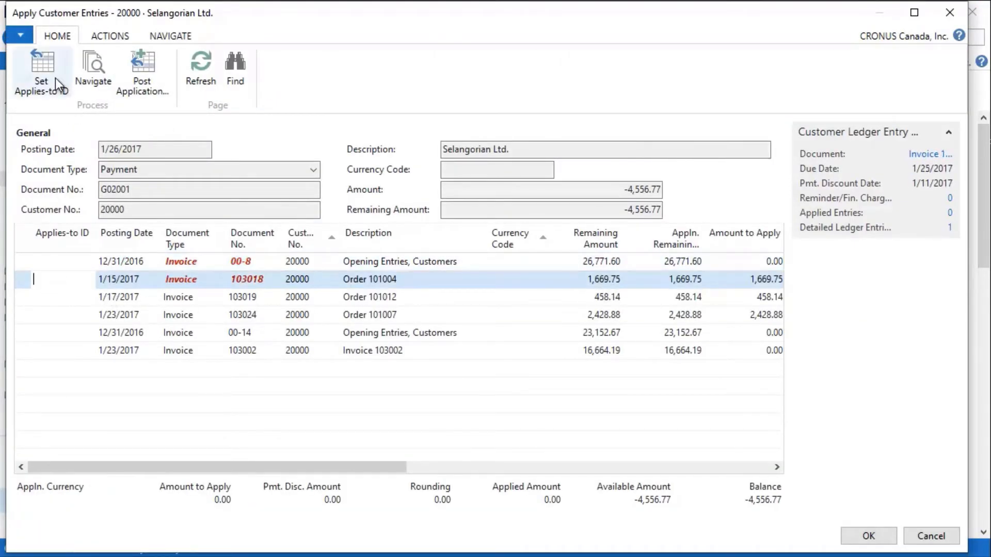
click(40, 70)
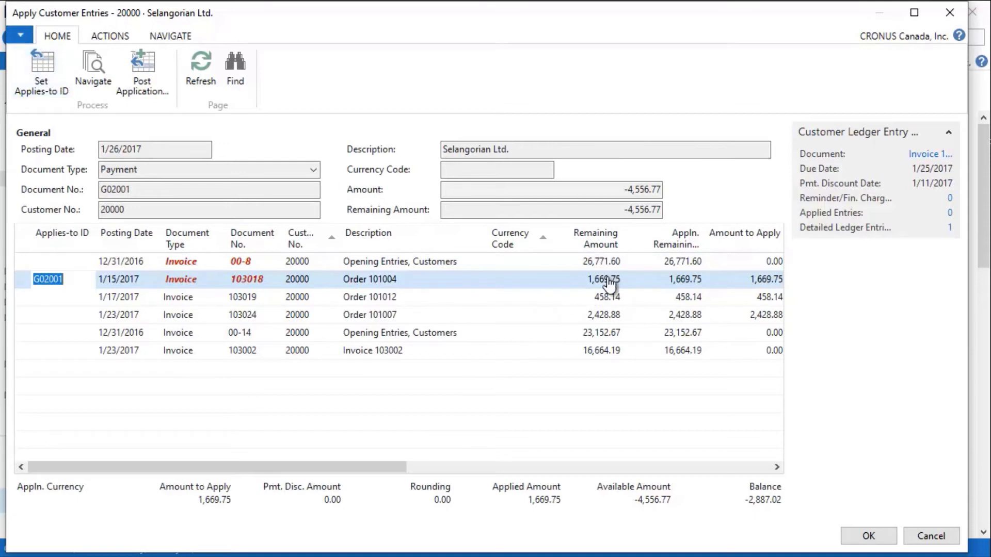
click(63, 297)
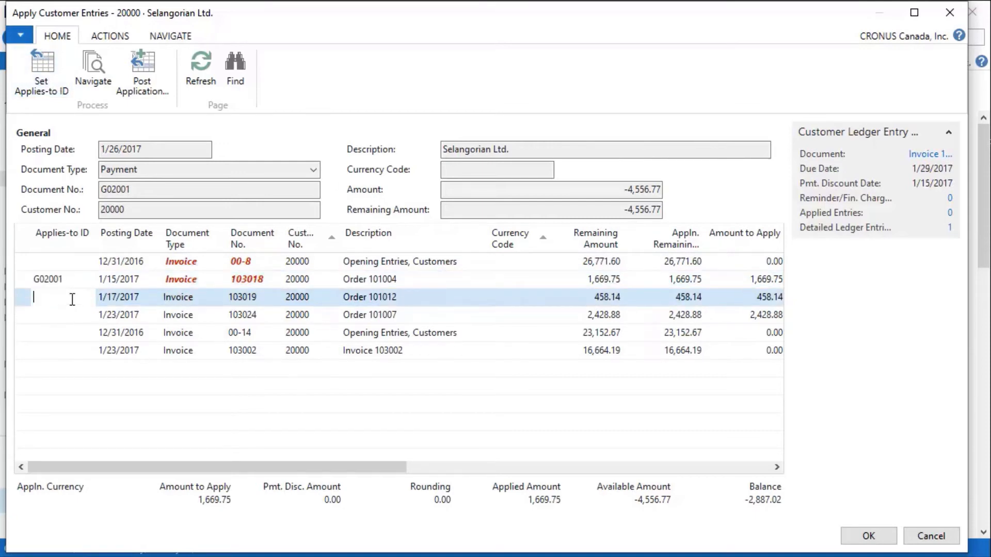
click(41, 72)
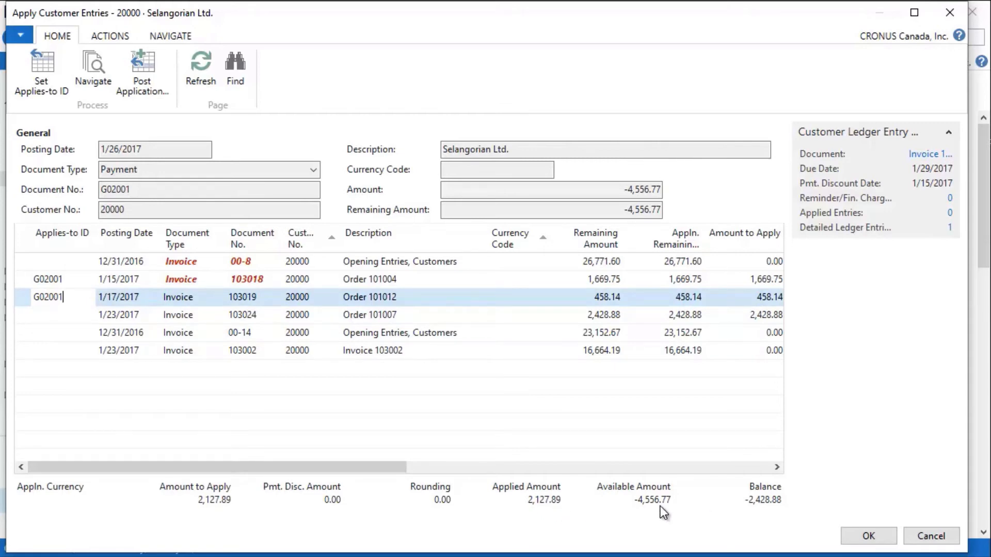
mouse_move(737, 509)
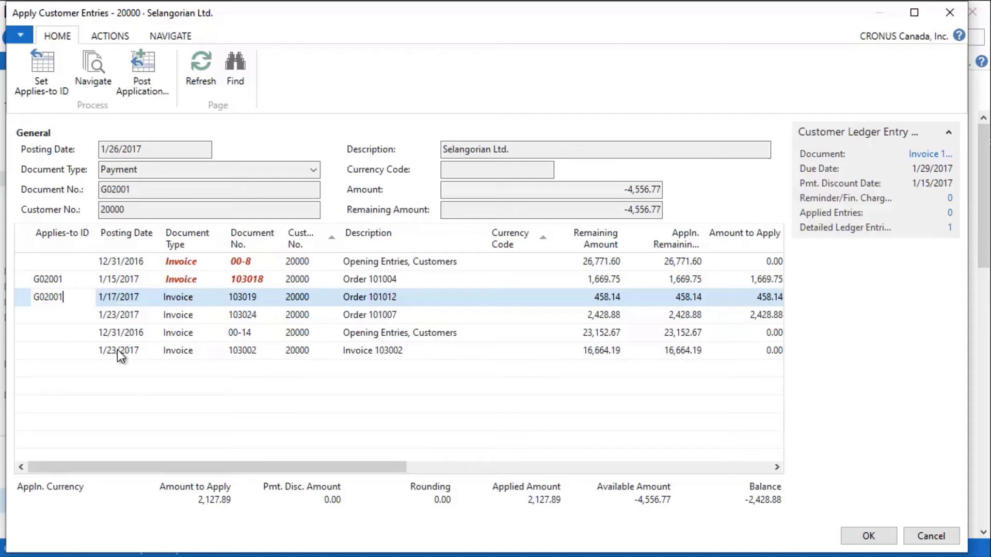
click(47, 315)
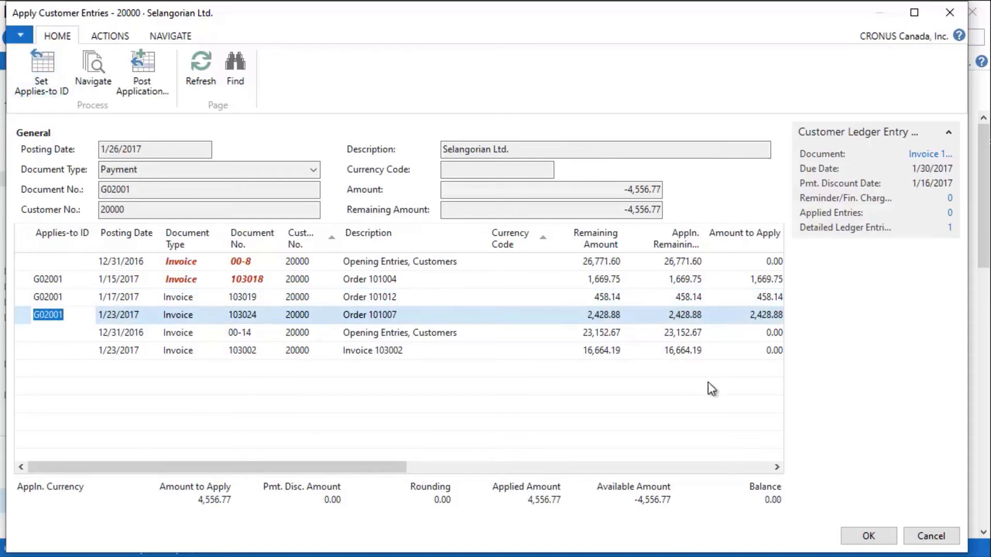
mouse_move(776, 510)
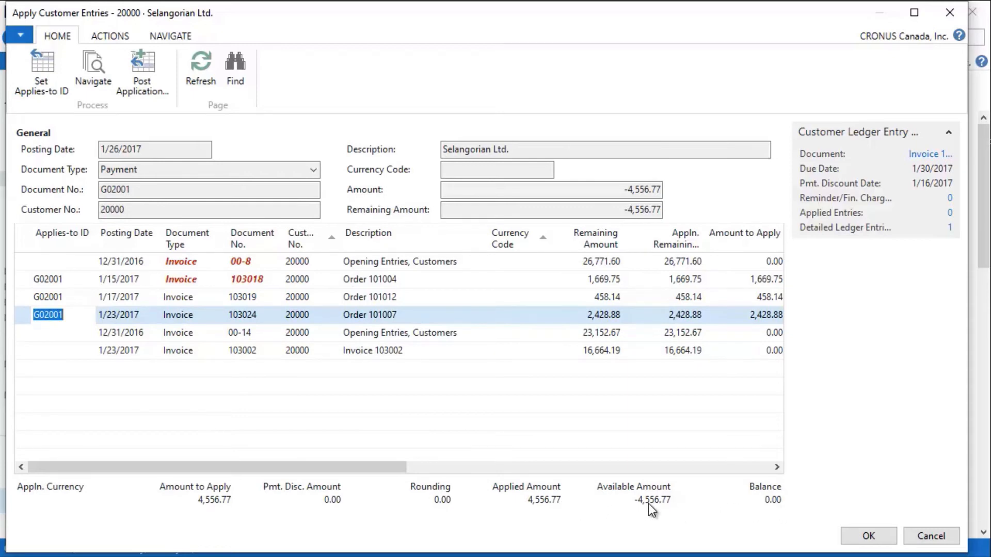
mouse_move(823, 520)
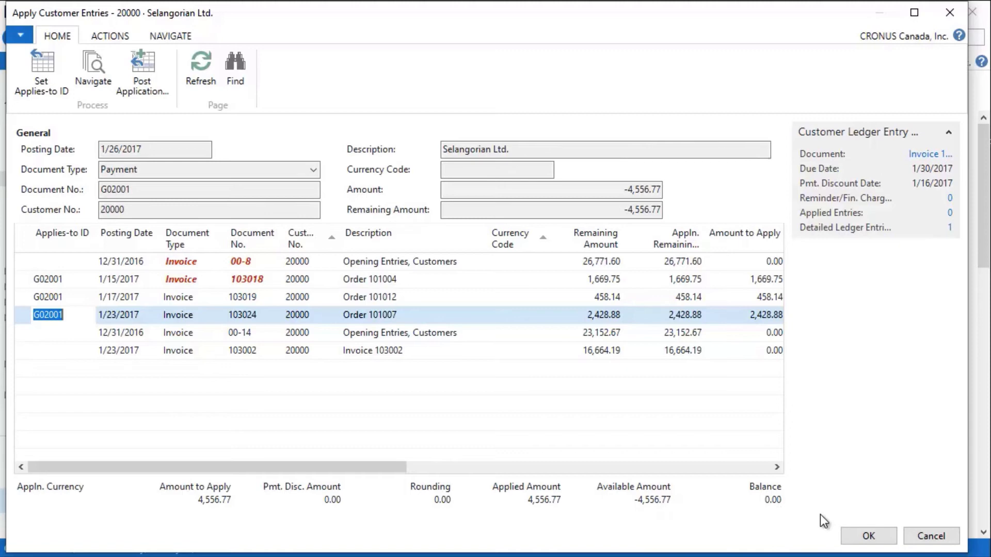
click(866, 536)
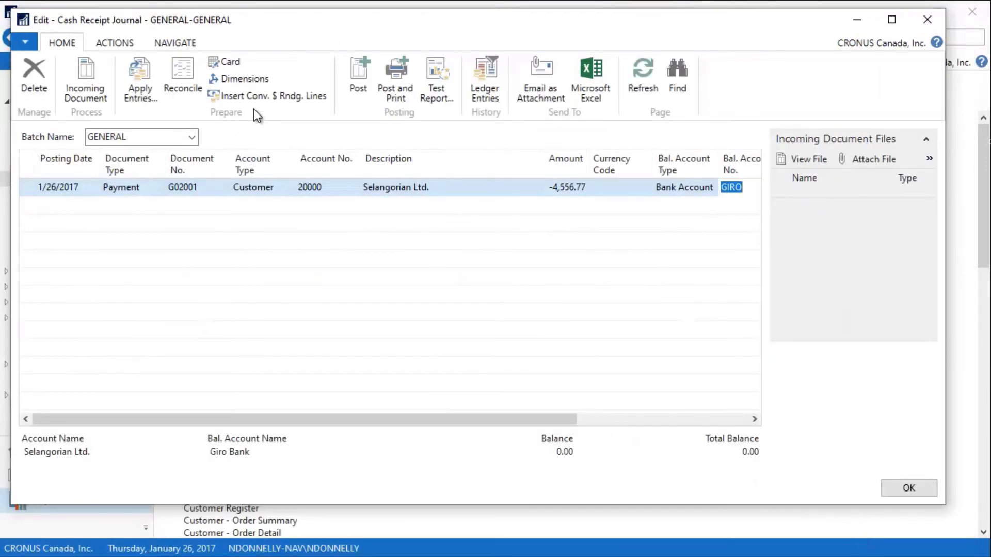
mouse_move(140, 79)
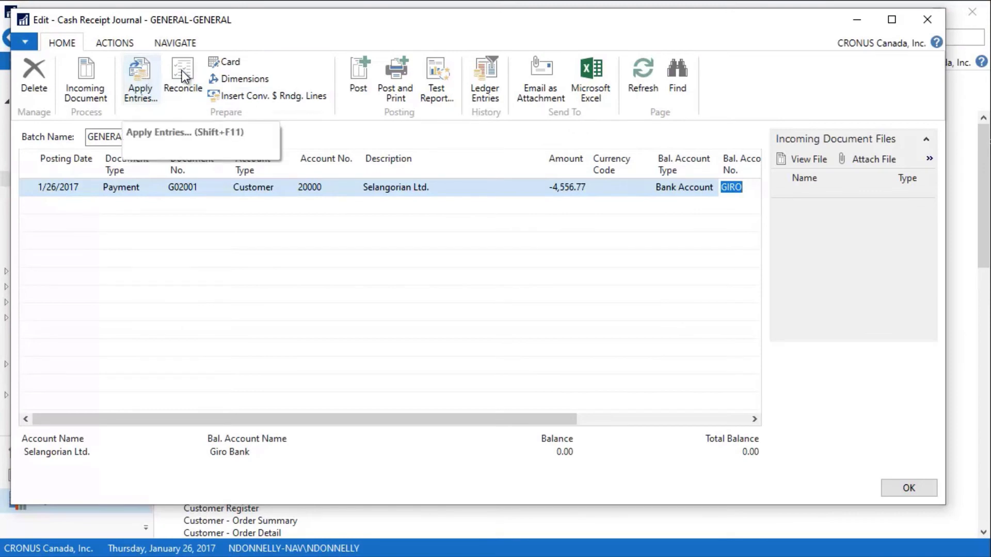
mouse_move(437, 76)
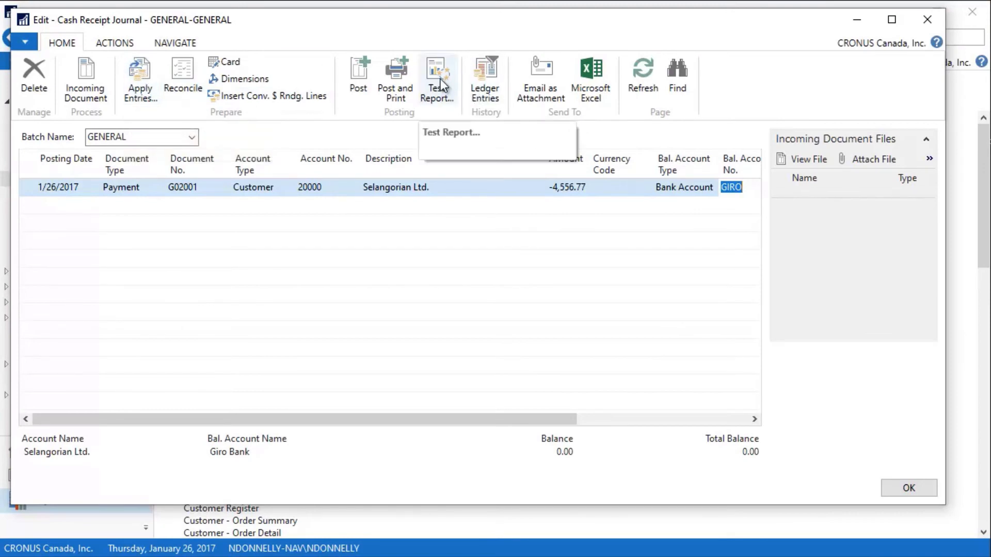
click(437, 79)
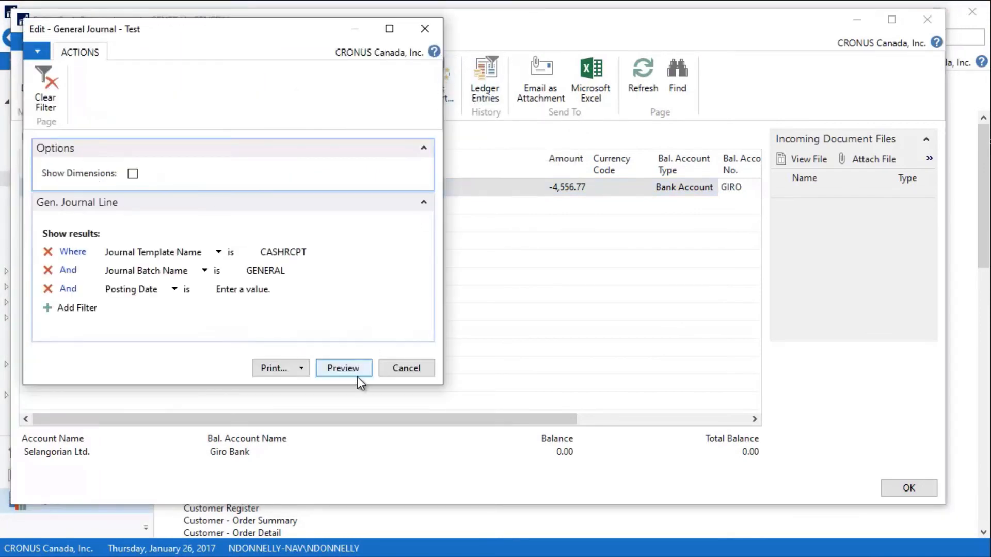
click(343, 368)
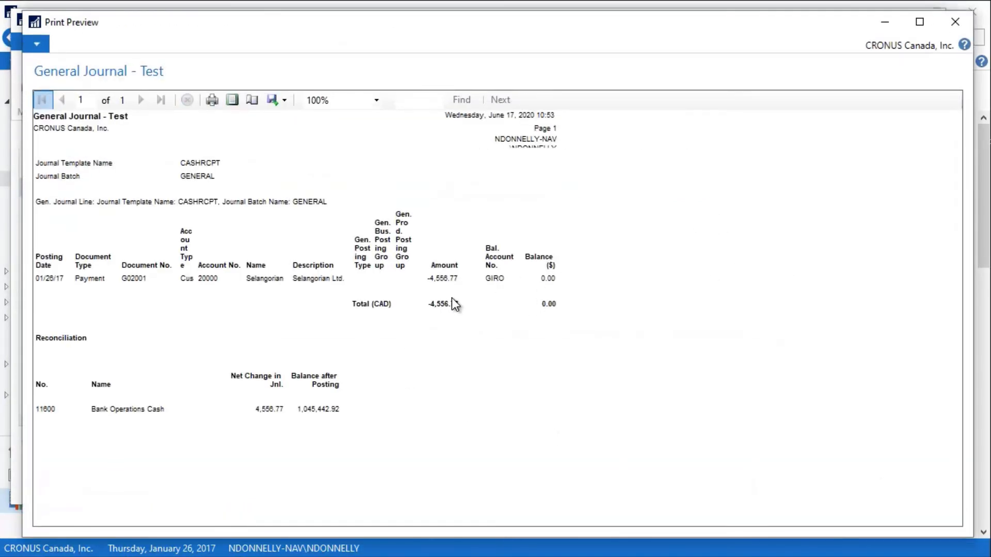
mouse_move(433, 294)
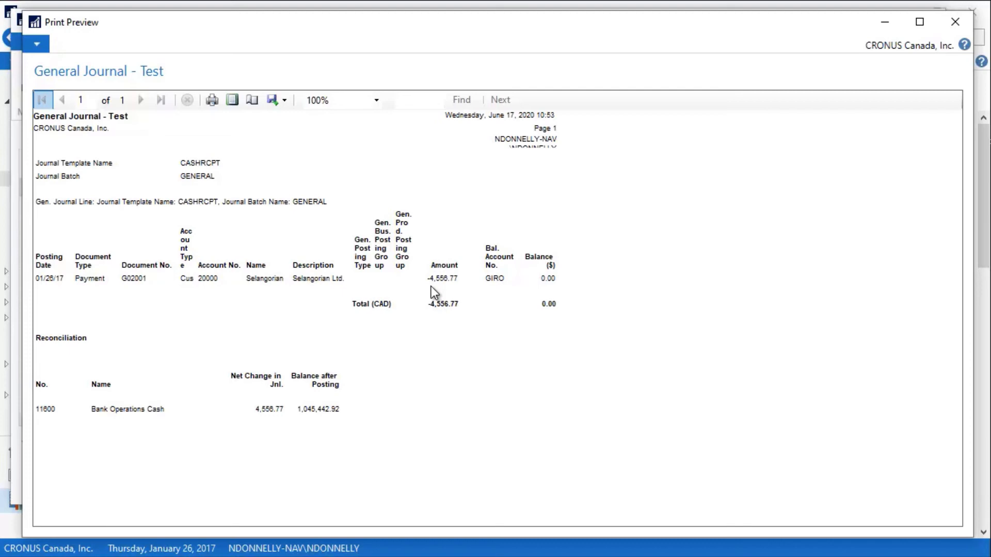
mouse_move(330, 398)
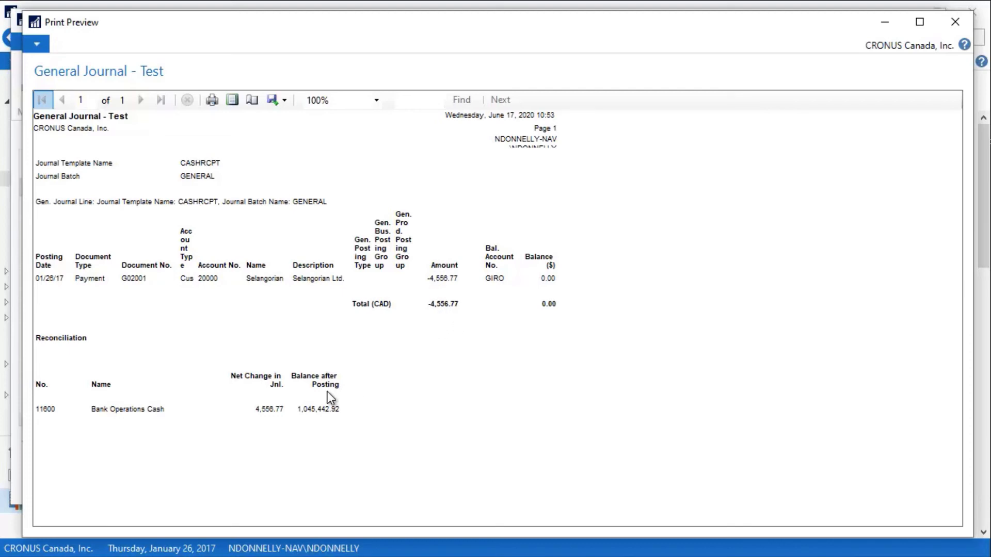
mouse_move(248, 423)
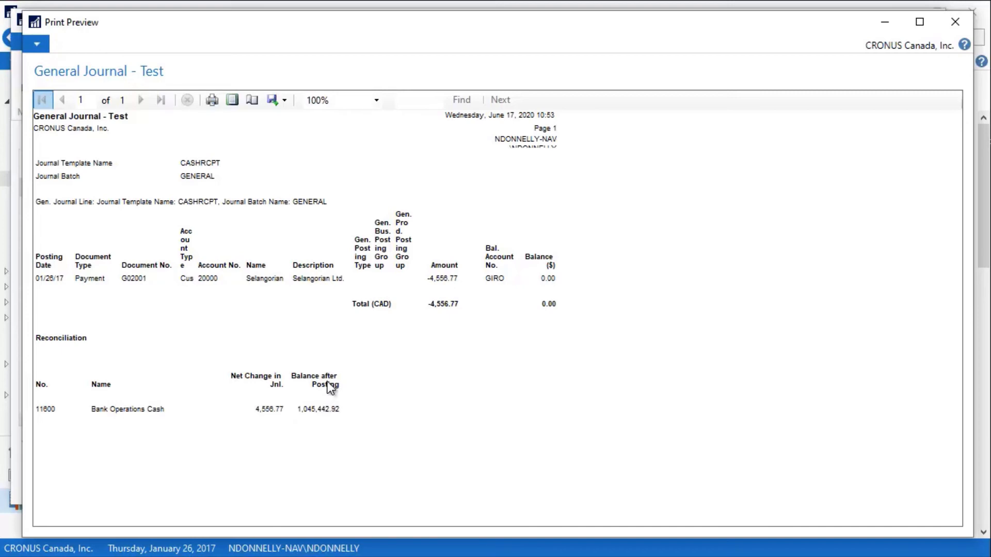
mouse_move(955, 22)
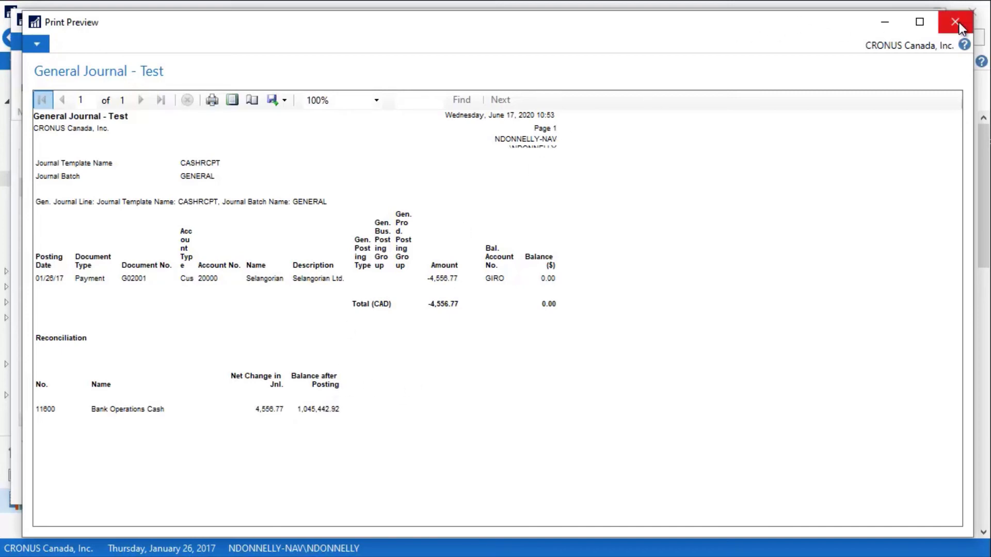
click(955, 22)
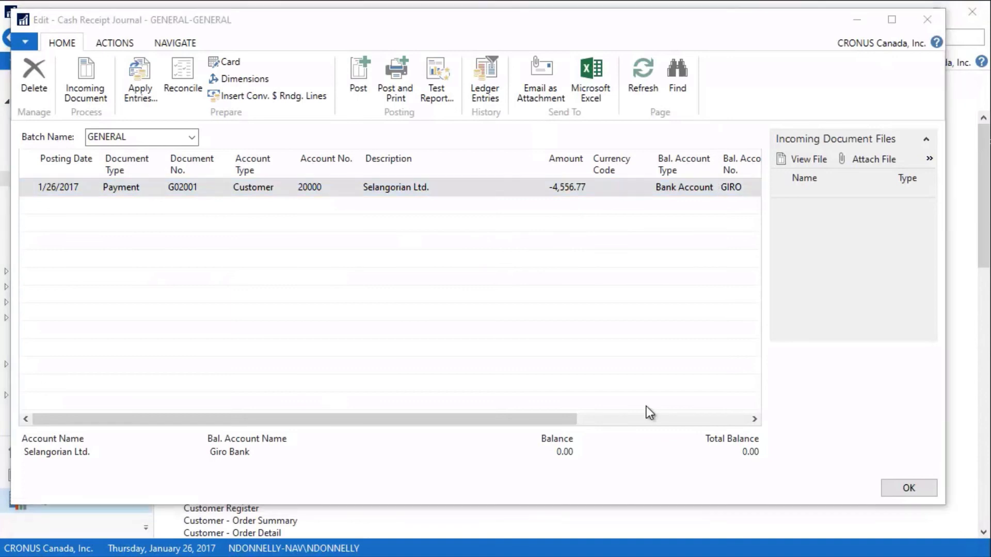
- Post payment G02001, confirm posting, and dismiss the success message
click(682, 187)
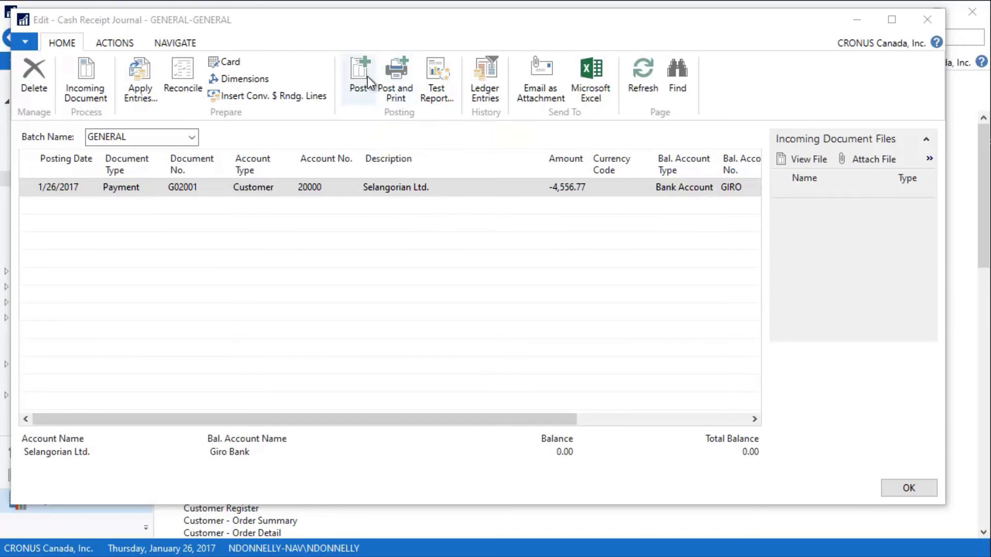
click(358, 76)
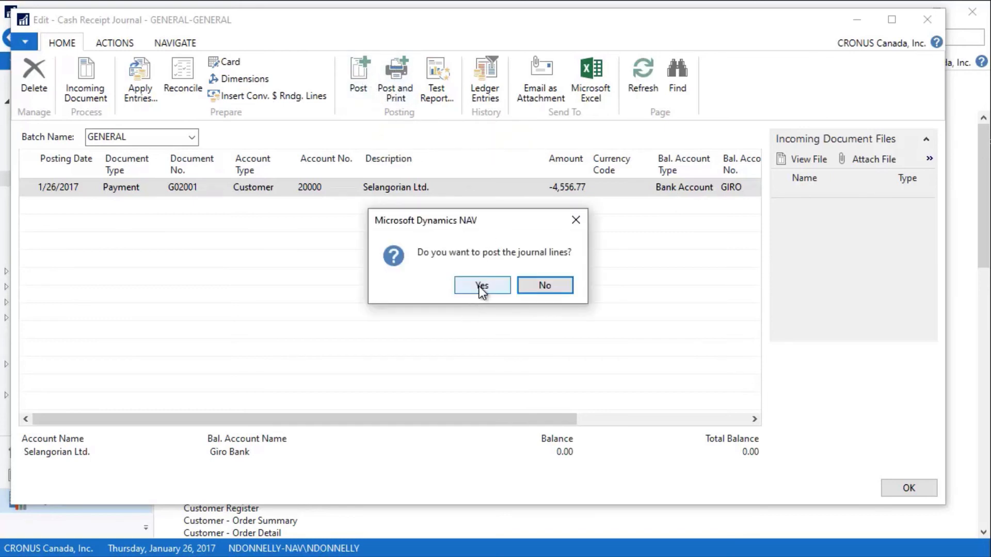
click(482, 285)
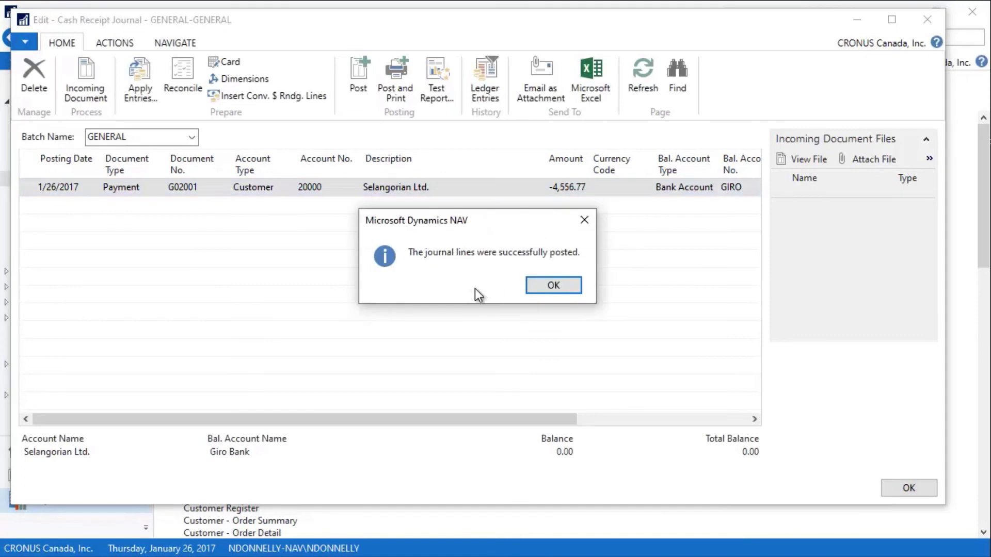
click(552, 284)
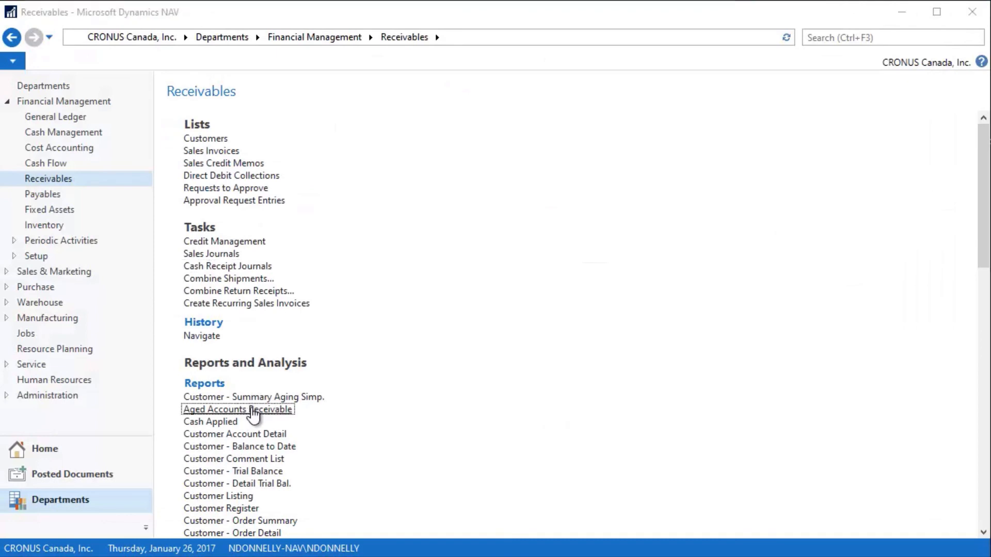
- Preview Aged Accounts Receivable for customer 20000, now showing 66,588.46 due
click(237, 409)
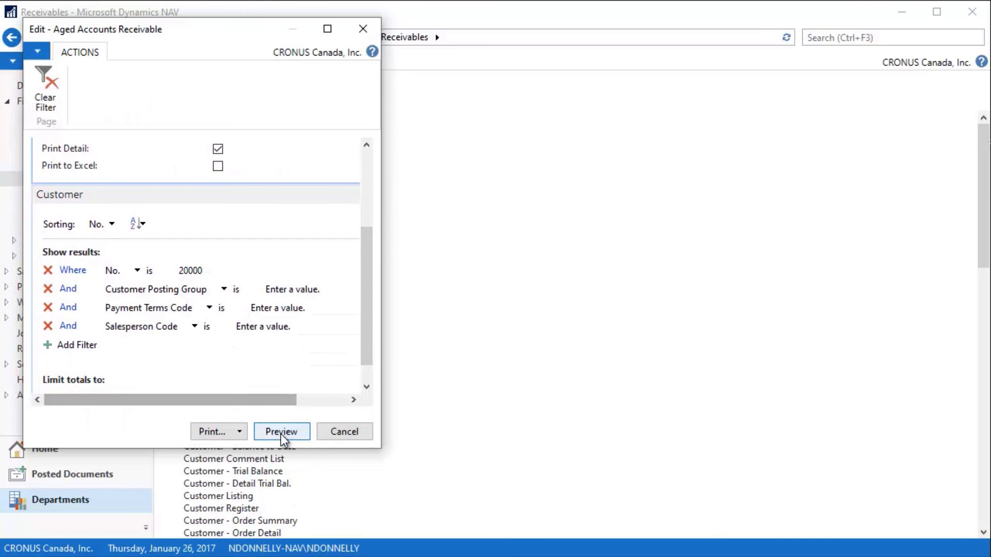
click(281, 432)
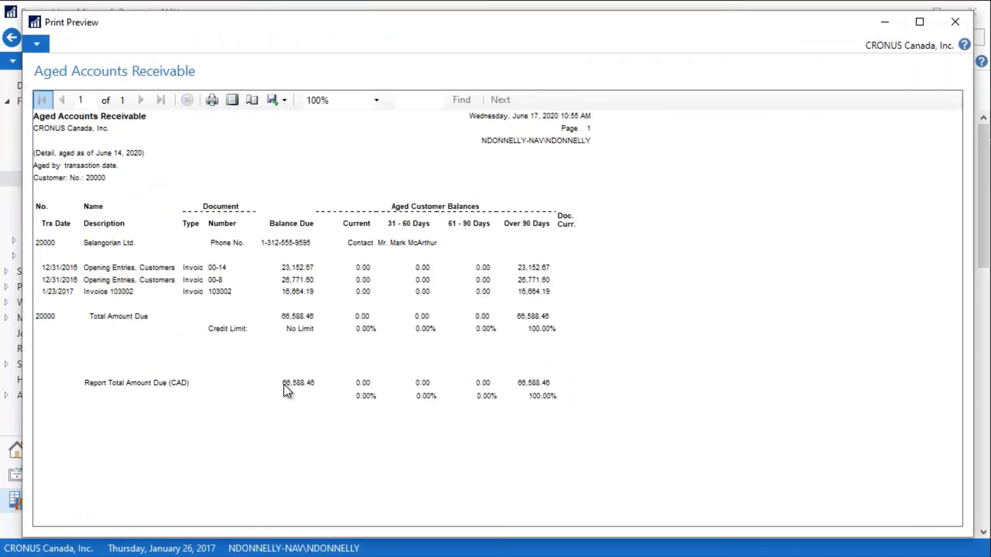
mouse_move(355, 322)
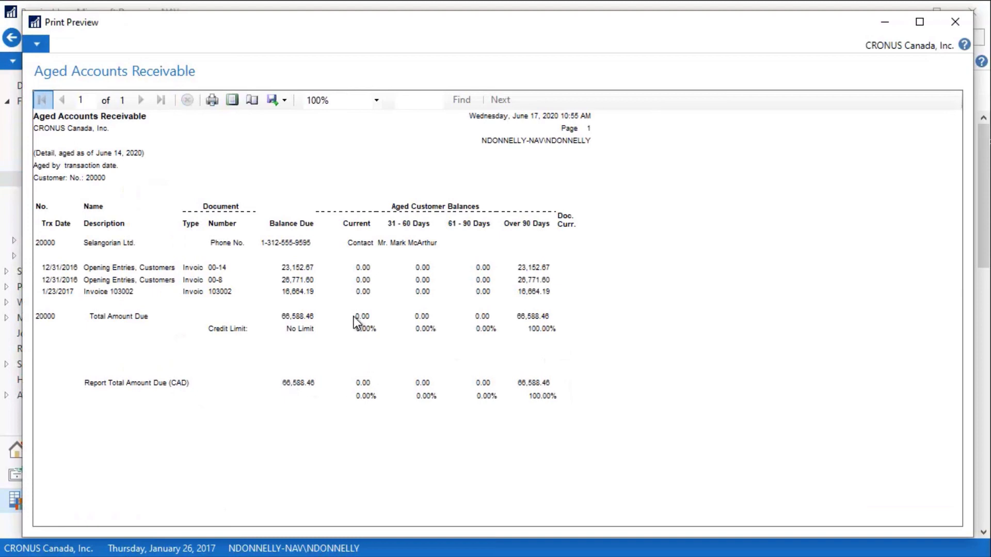
mouse_move(126, 307)
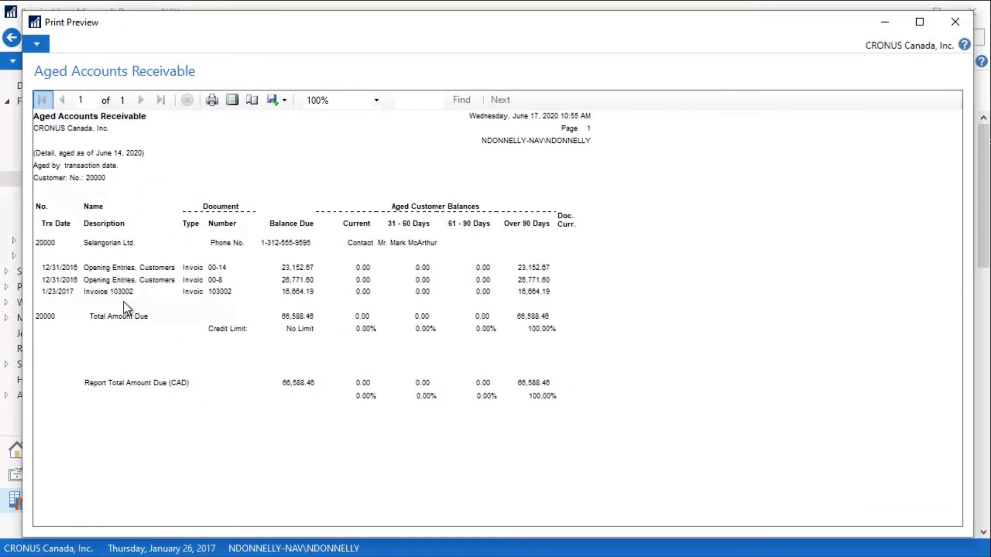
mouse_move(531, 341)
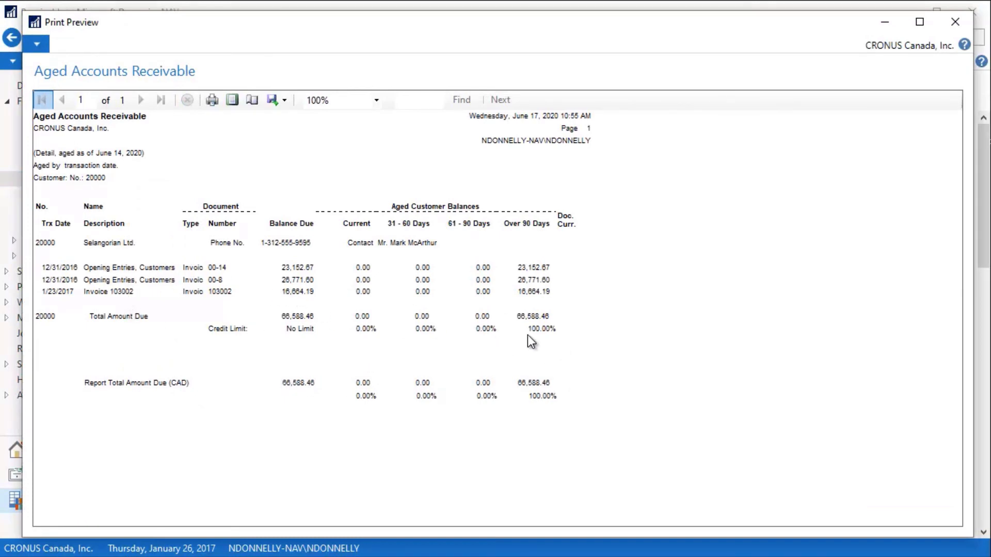